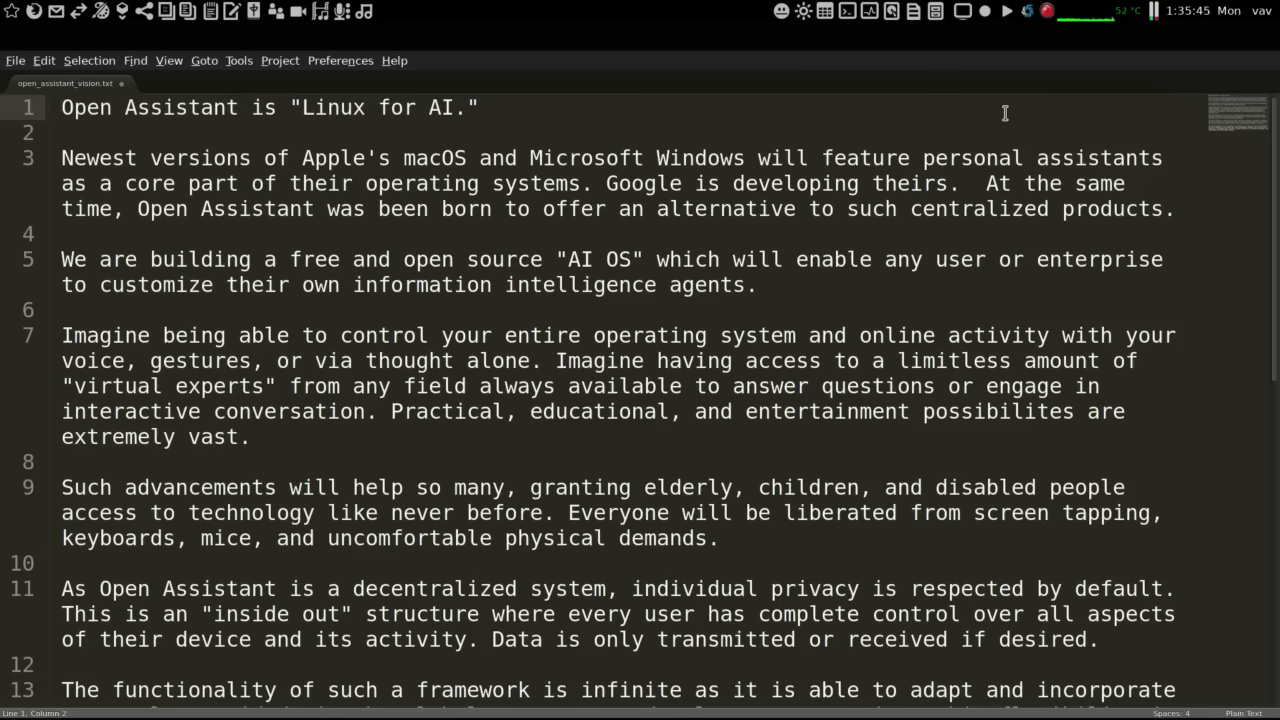
Step: Select and copy the entire vision text, then paste it
key(ctrl+a)
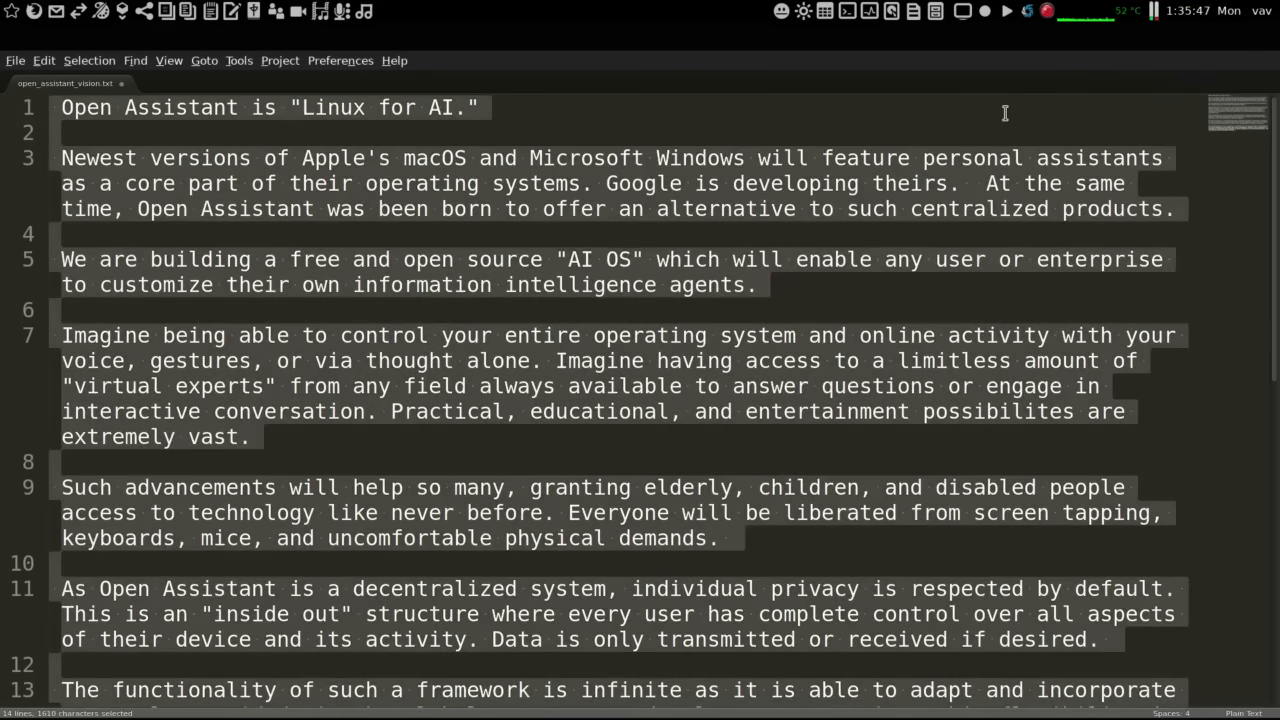
key(ctrl+c)
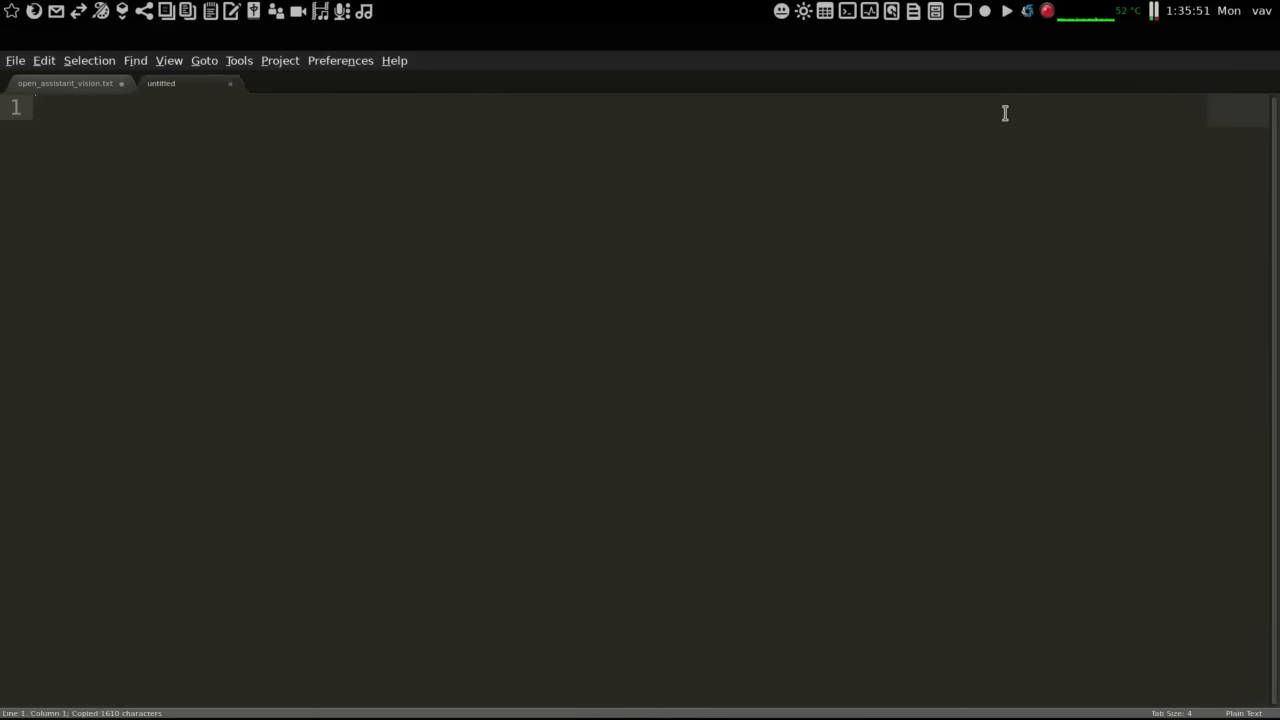
key(ctrl+v)
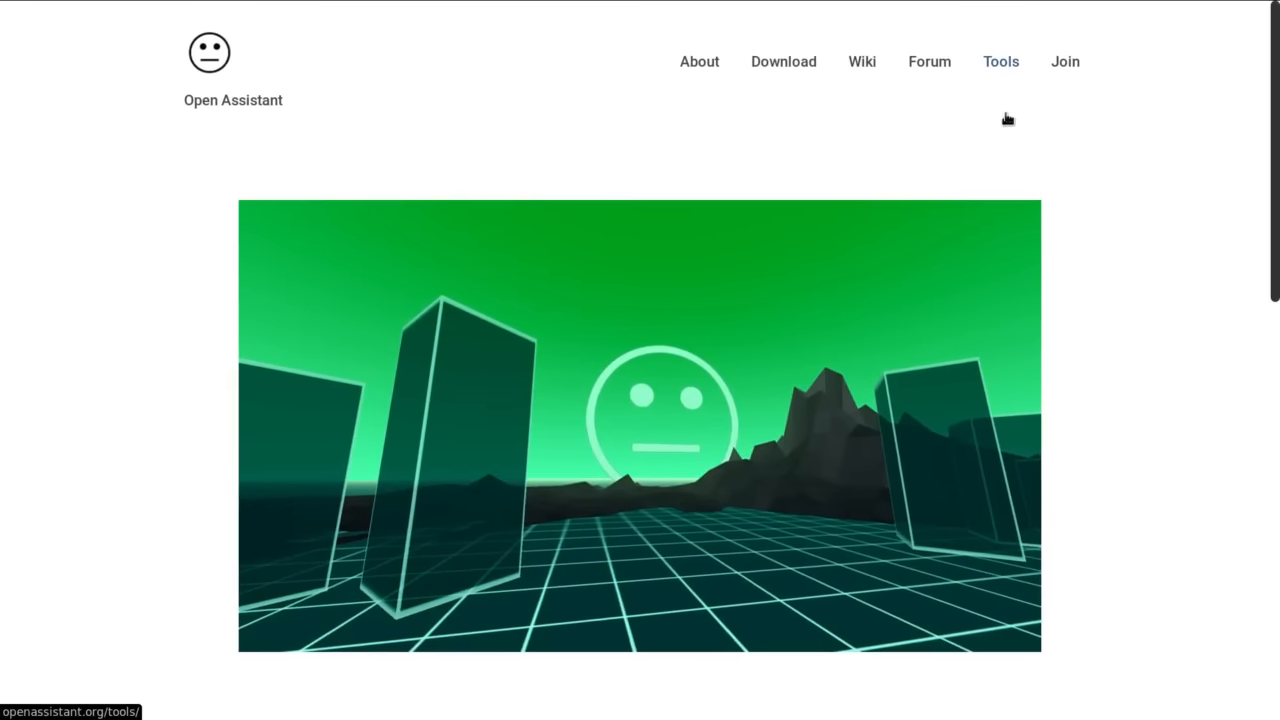
Step: Scroll down the Open Assistant page to the vision statement paragraphs
scroll(down, 3)
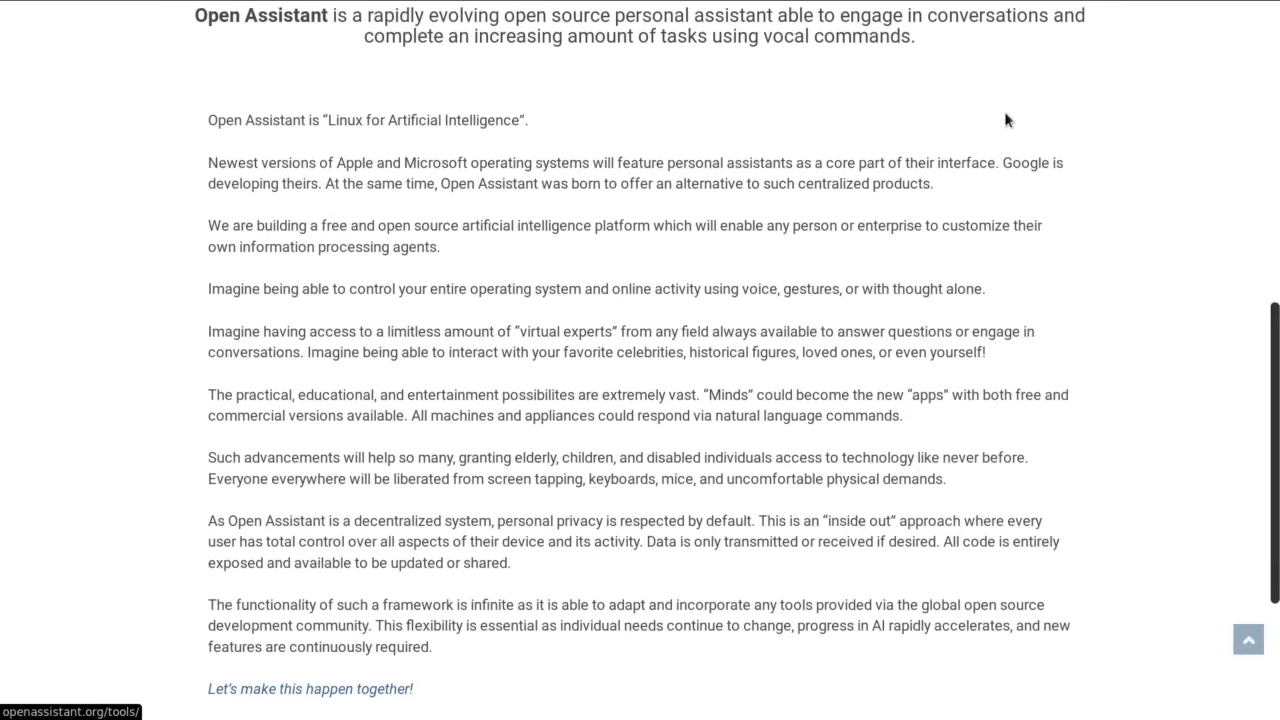